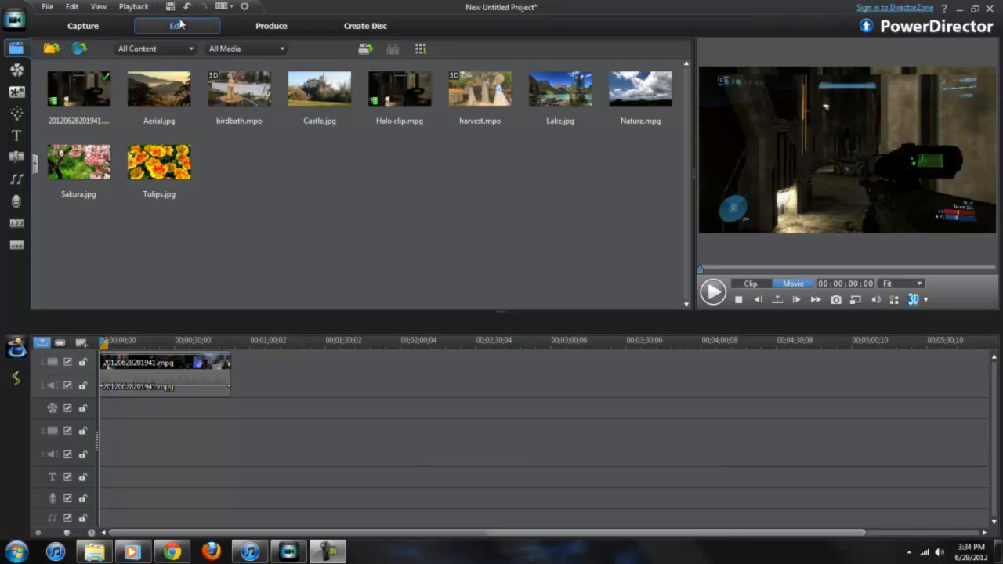
Step: Switch to the Produce workspace and choose MPEG-2 with the custom Halo 3 profile
left_click(400, 88)
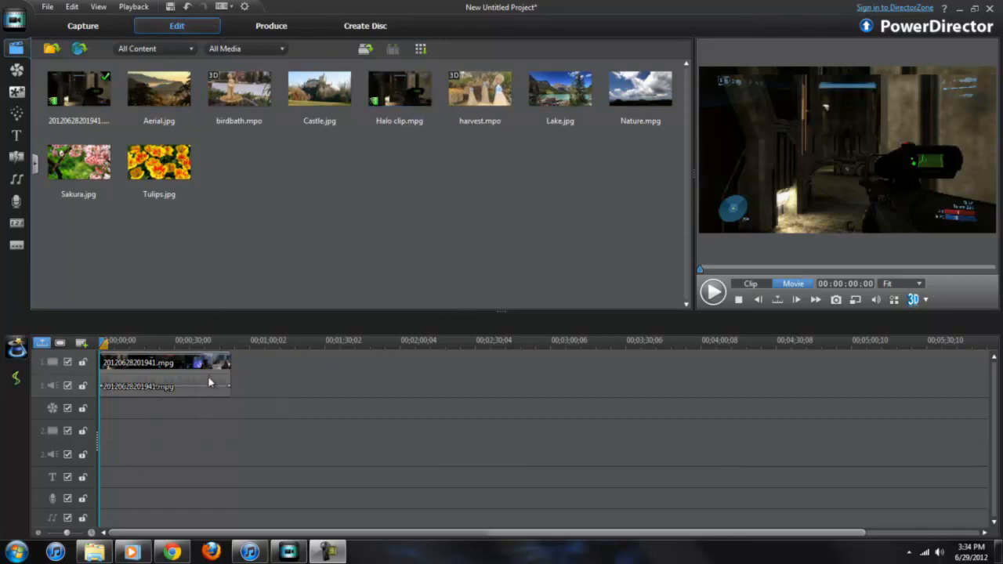
mouse_move(202, 380)
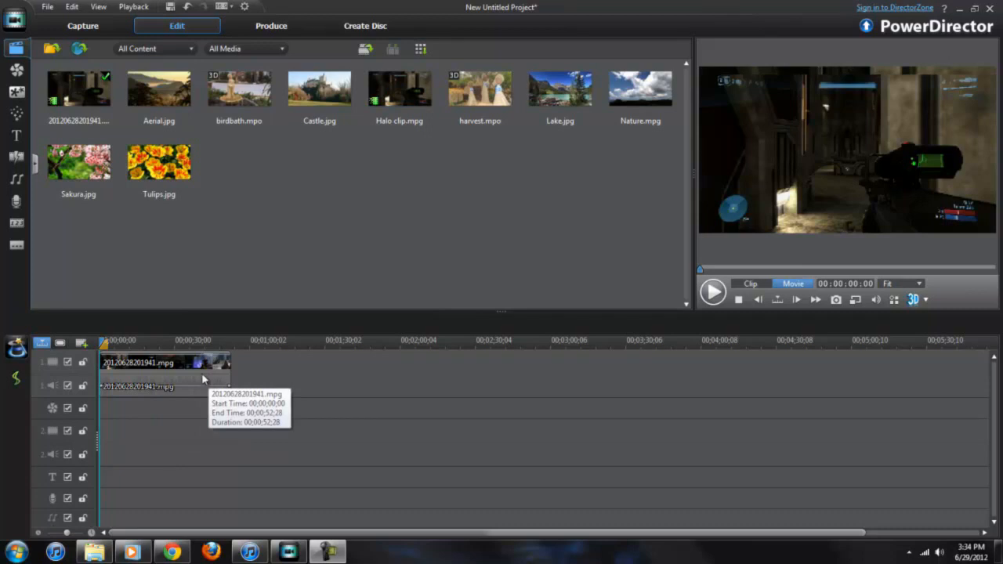
mouse_move(348, 220)
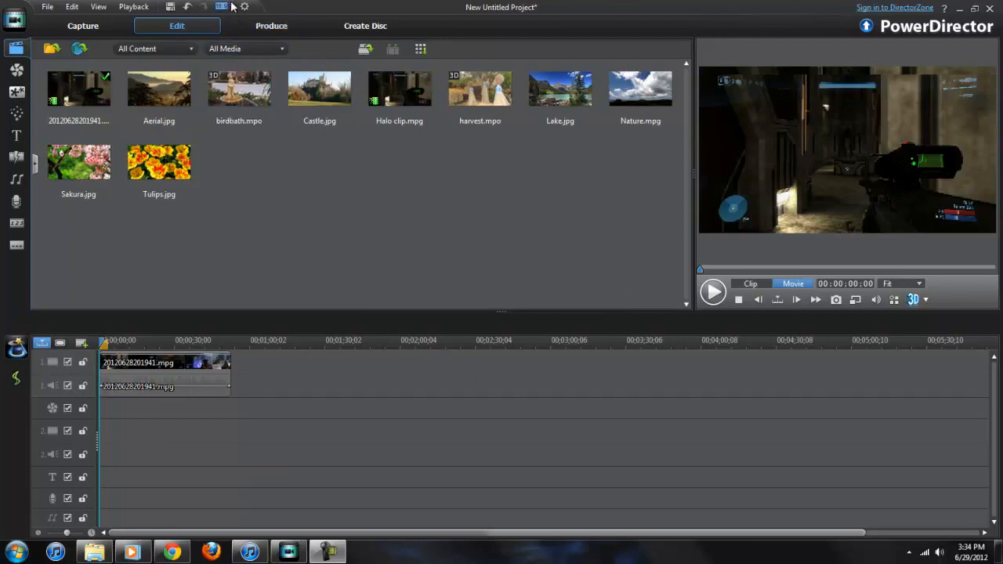
mouse_move(375, 329)
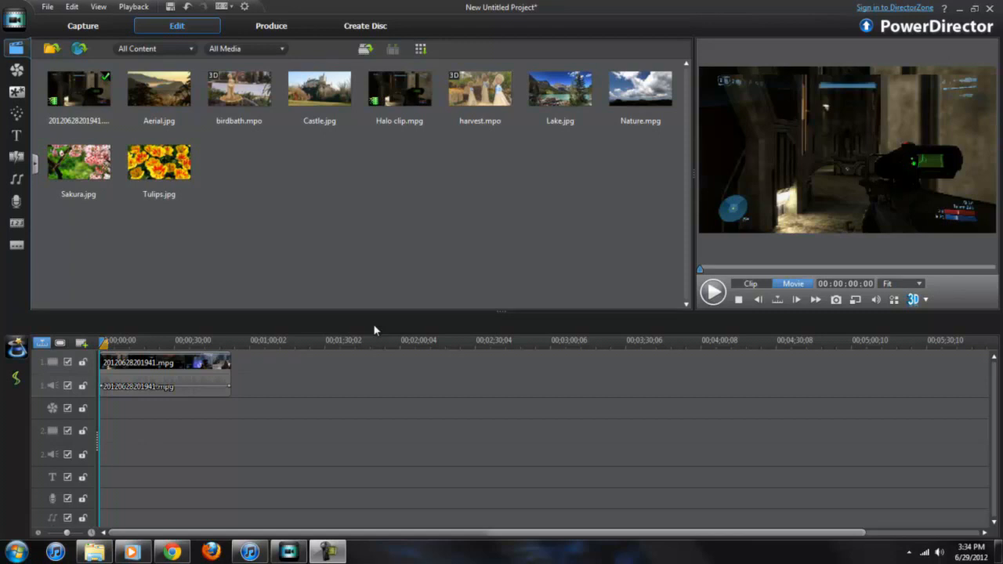
mouse_move(383, 328)
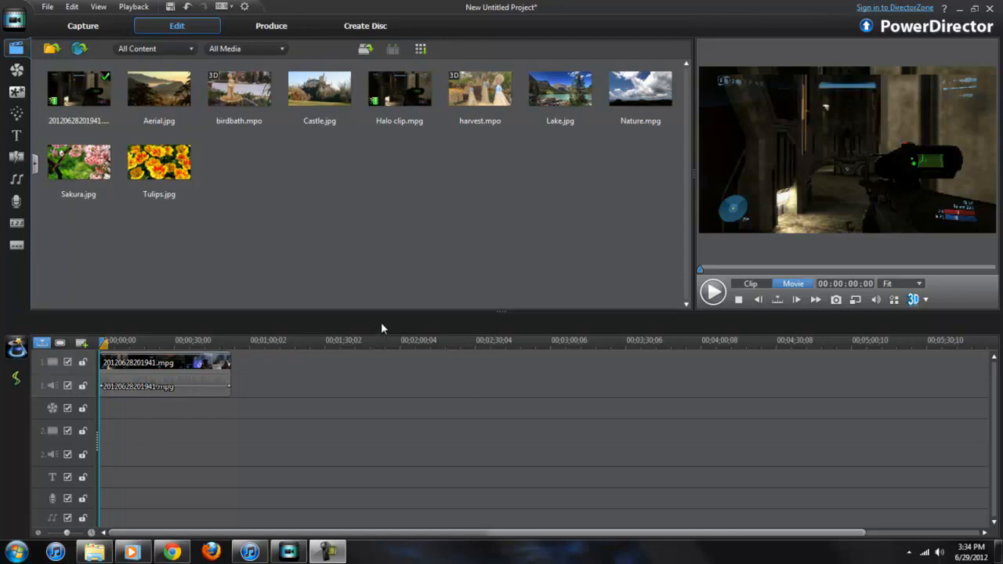
mouse_move(235, 12)
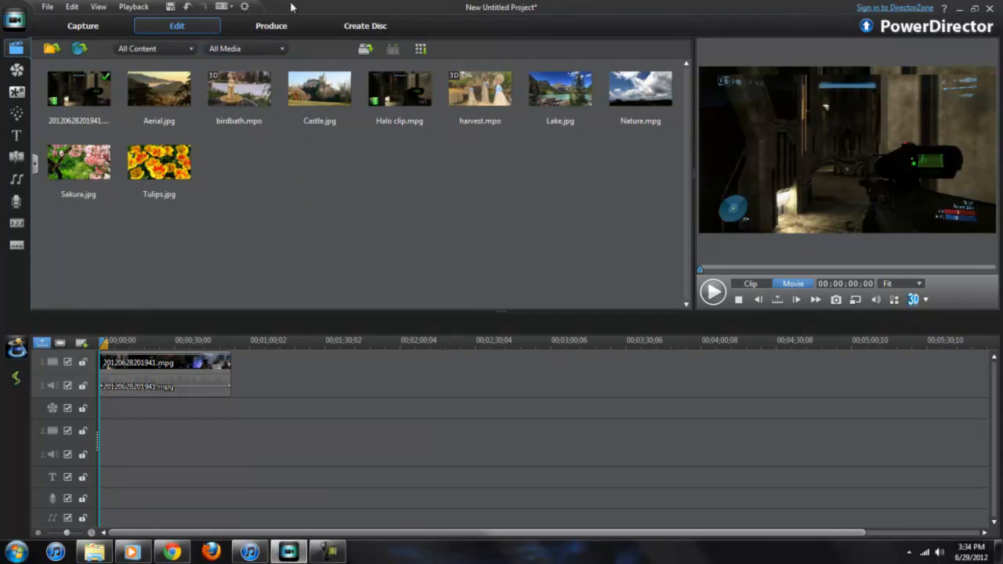
left_click(271, 25)
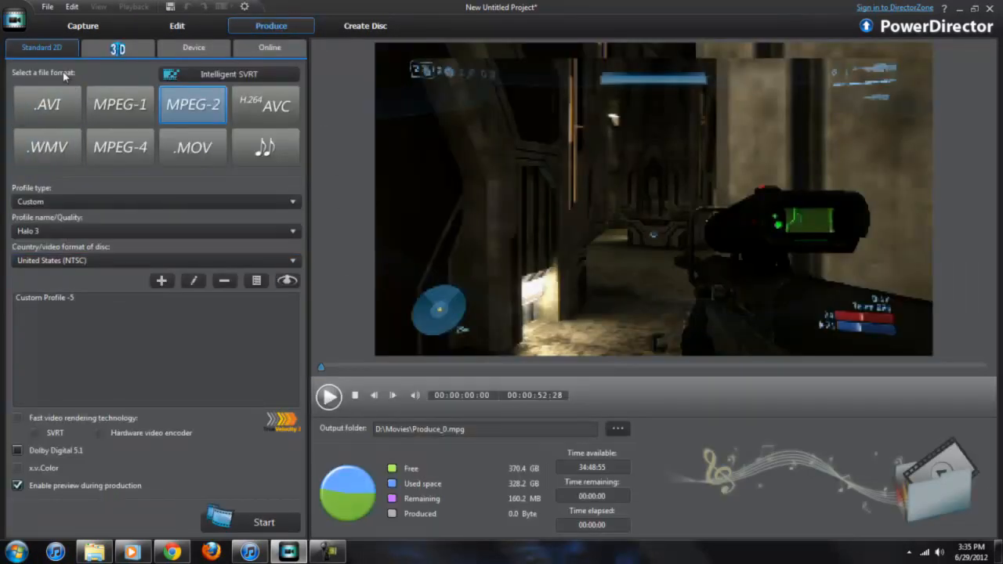
mouse_move(284, 131)
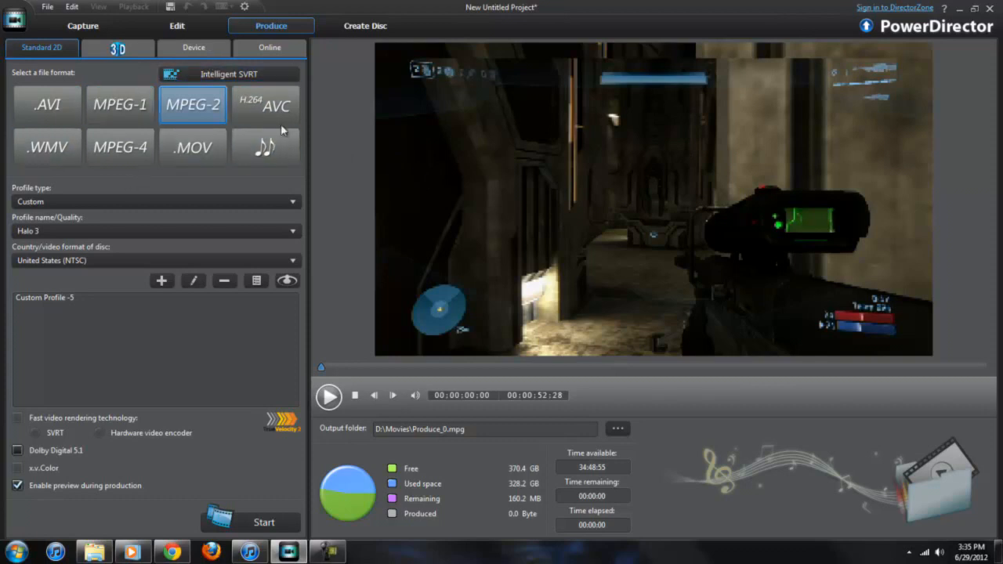
mouse_move(193, 104)
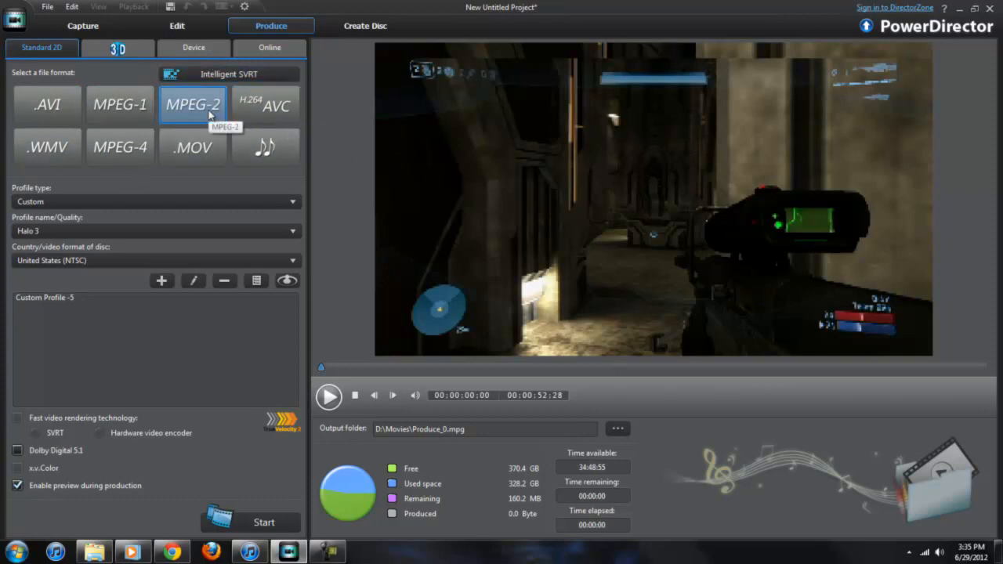
left_click(46, 104)
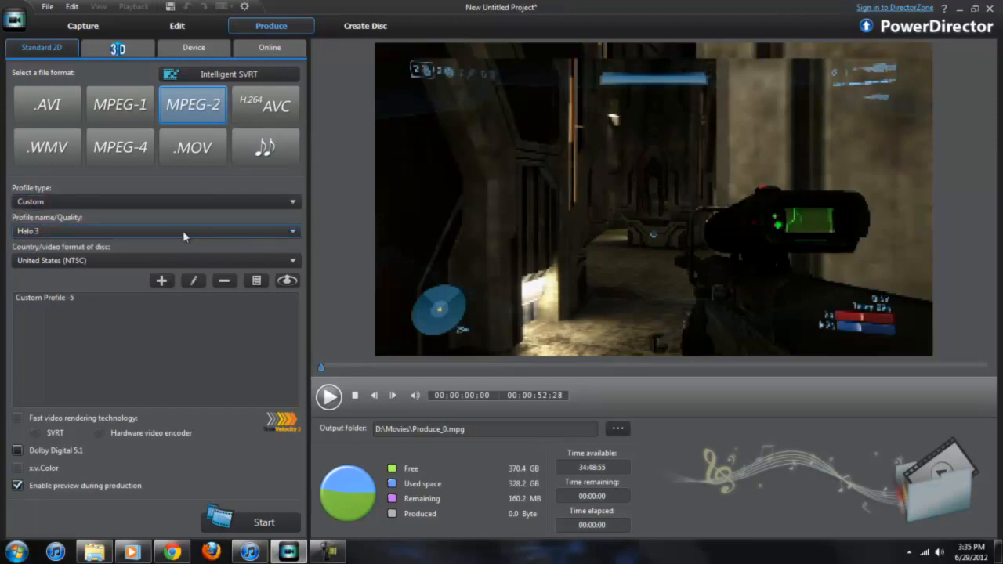
mouse_move(35, 234)
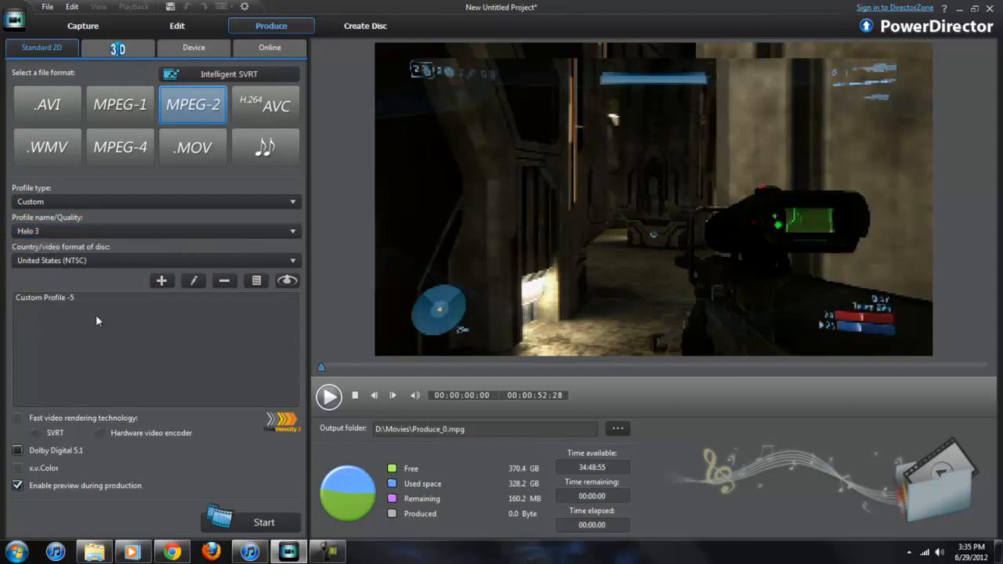
mouse_move(162, 280)
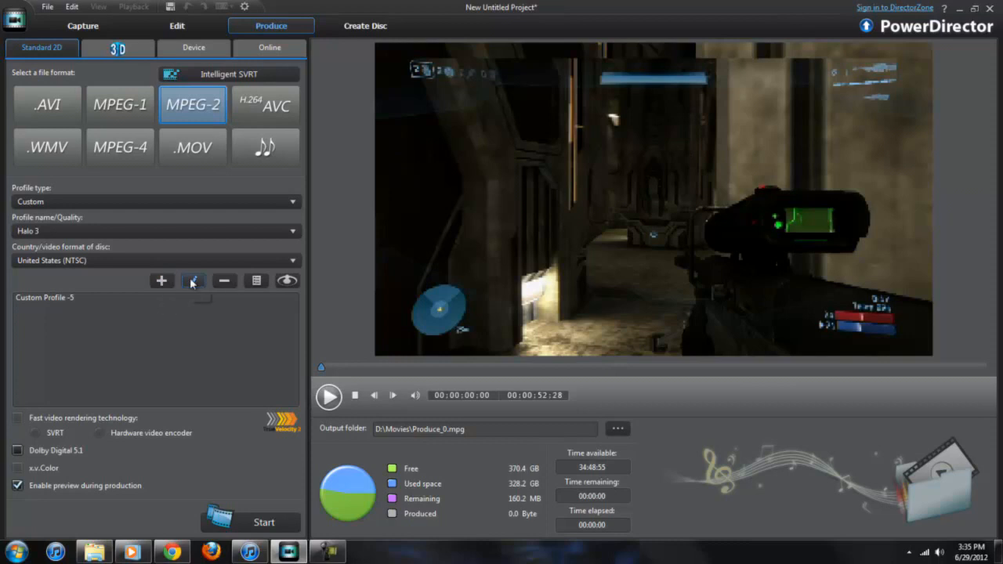
Step: Edit the Halo 3 profile's video settings, trying 1920x1080 before settling on 1280x720
left_click(193, 280)
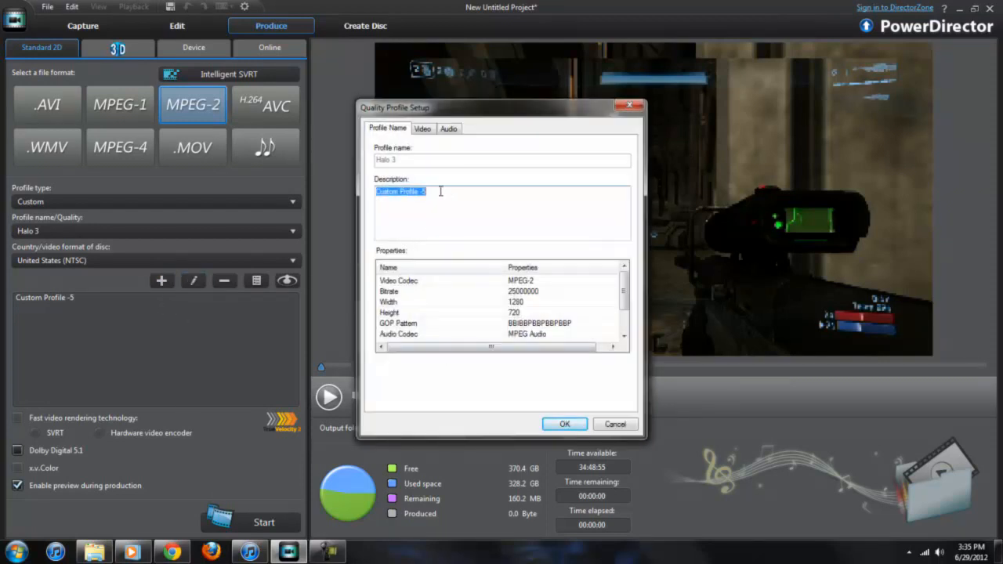
left_click(422, 129)
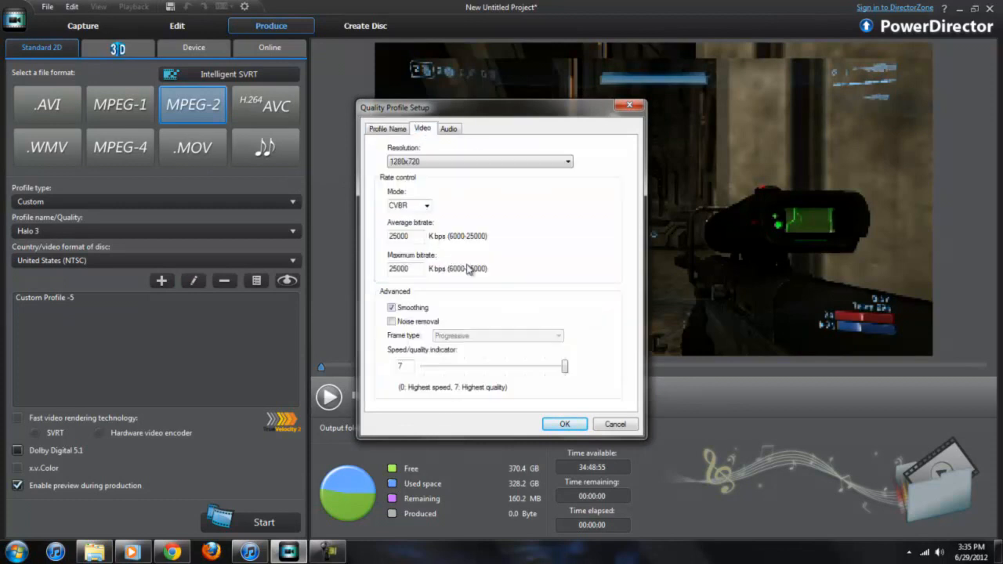
mouse_move(440, 185)
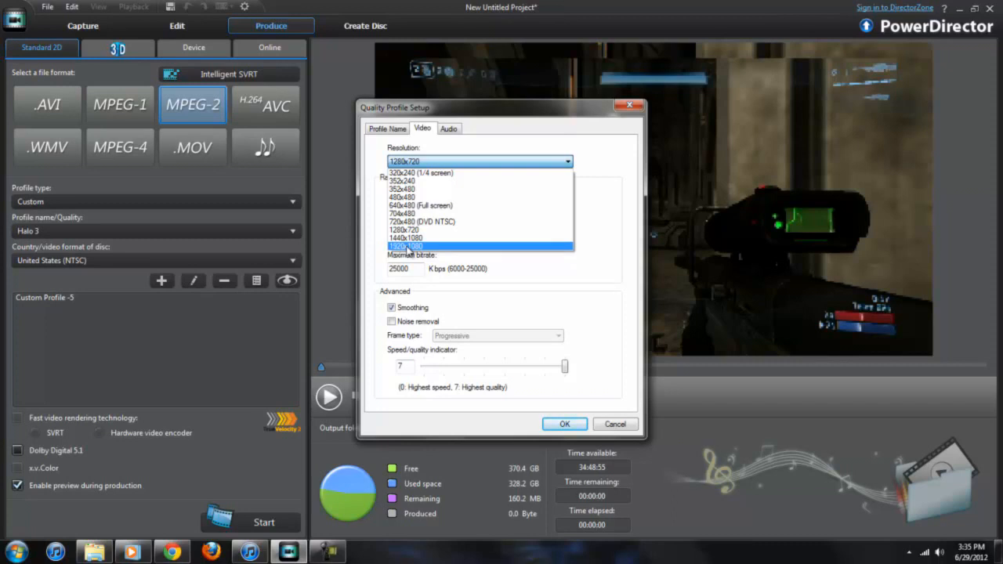
left_click(404, 246)
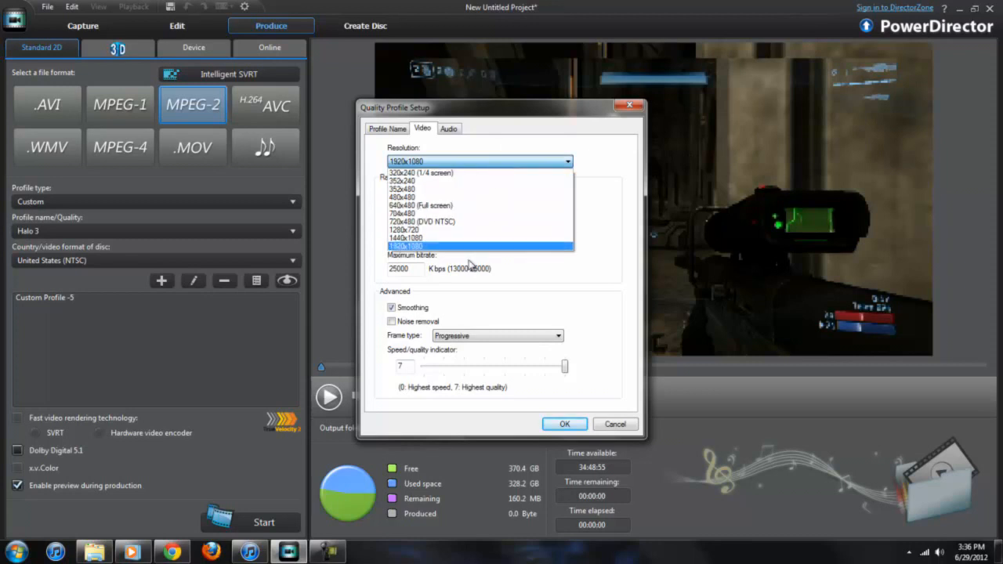
left_click(405, 230)
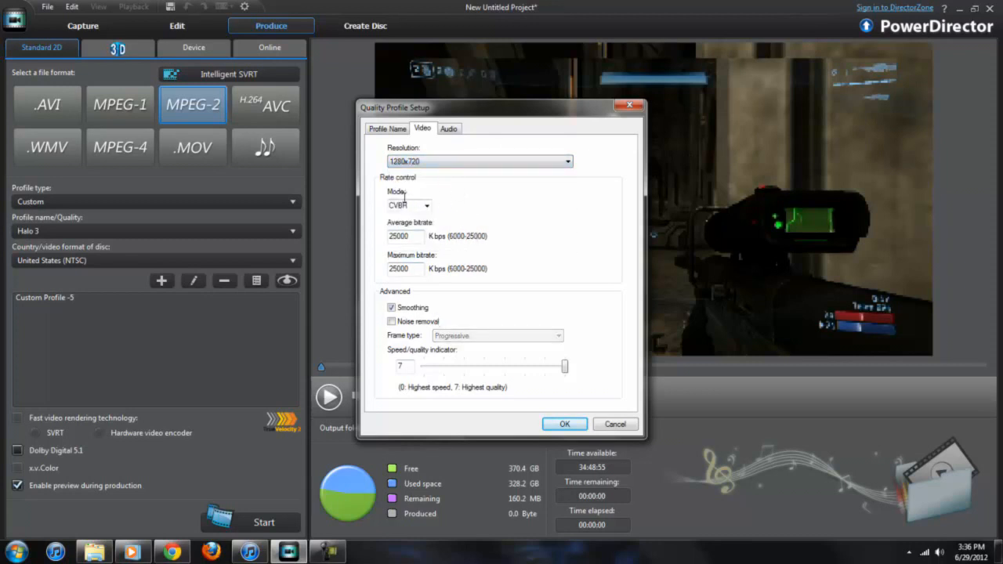
left_click(426, 205)
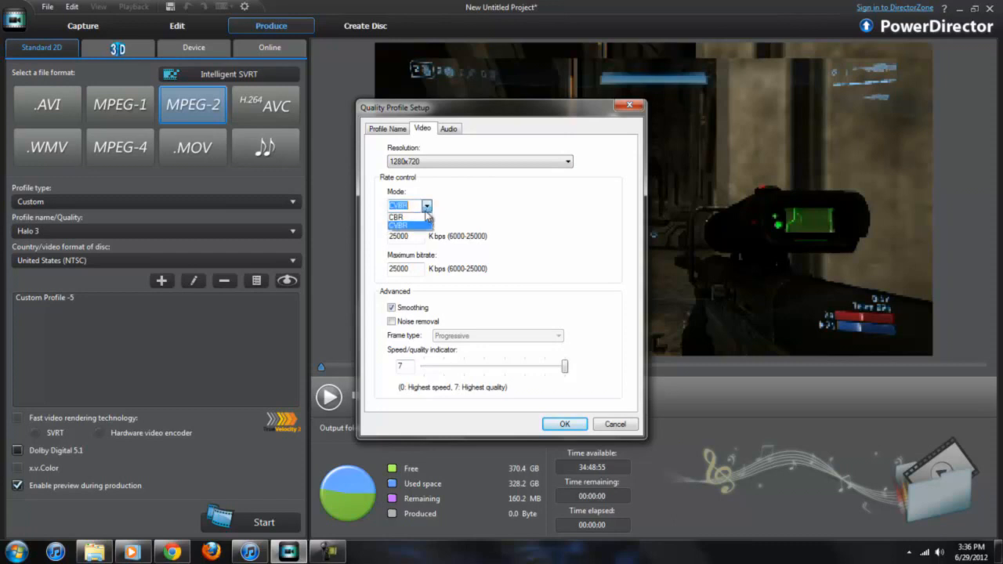
left_click(397, 226)
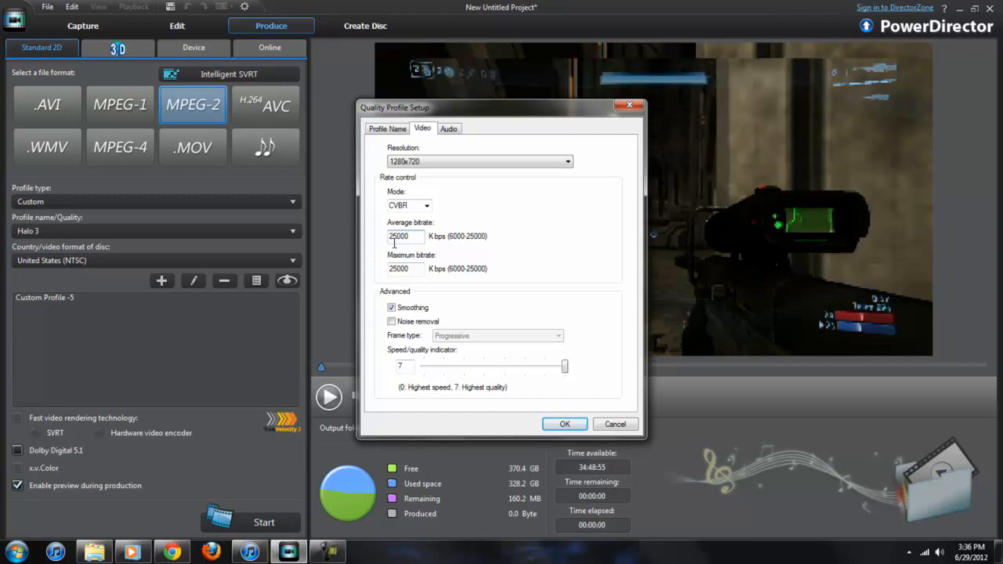
triple_click(404, 236)
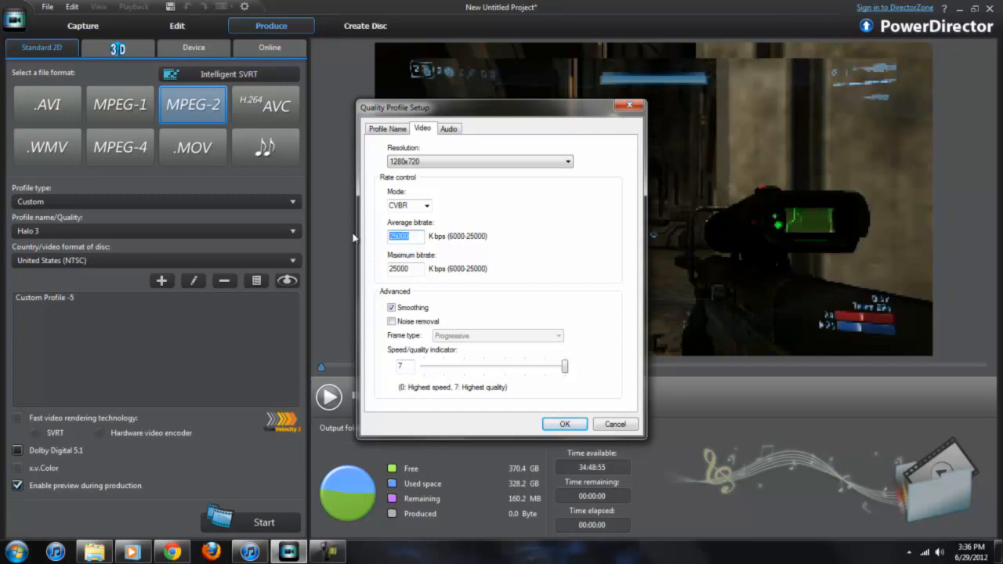
left_click(429, 291)
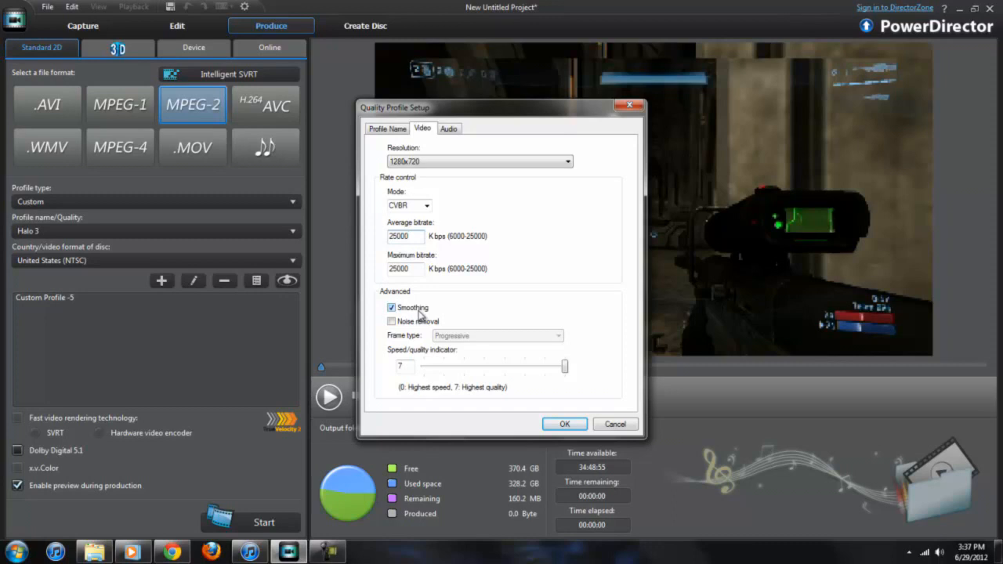
Step: Confirm 1280x720, CVBR, 25000 kbps average and maximum bitrate, quality 7
left_click(405, 236)
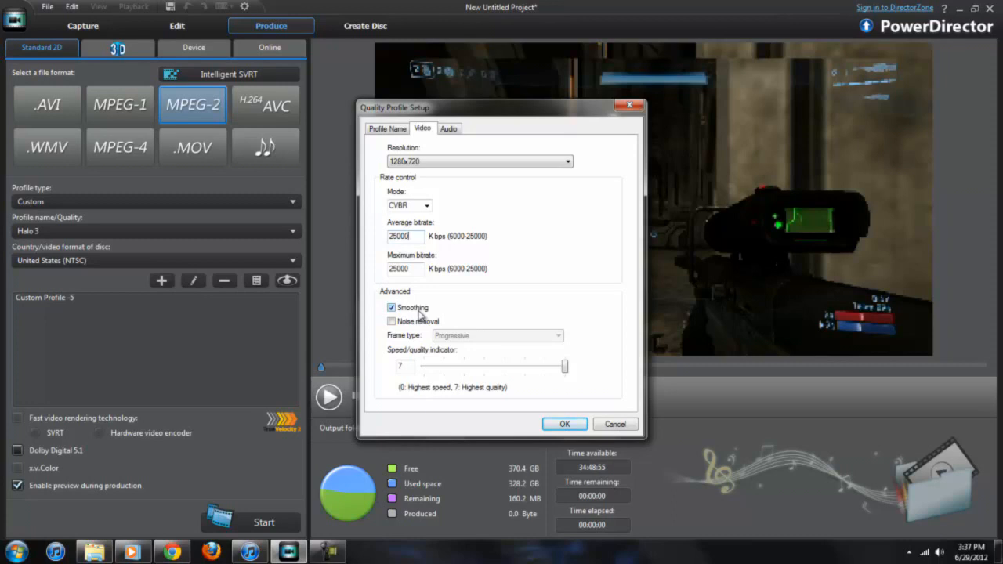
mouse_move(444, 289)
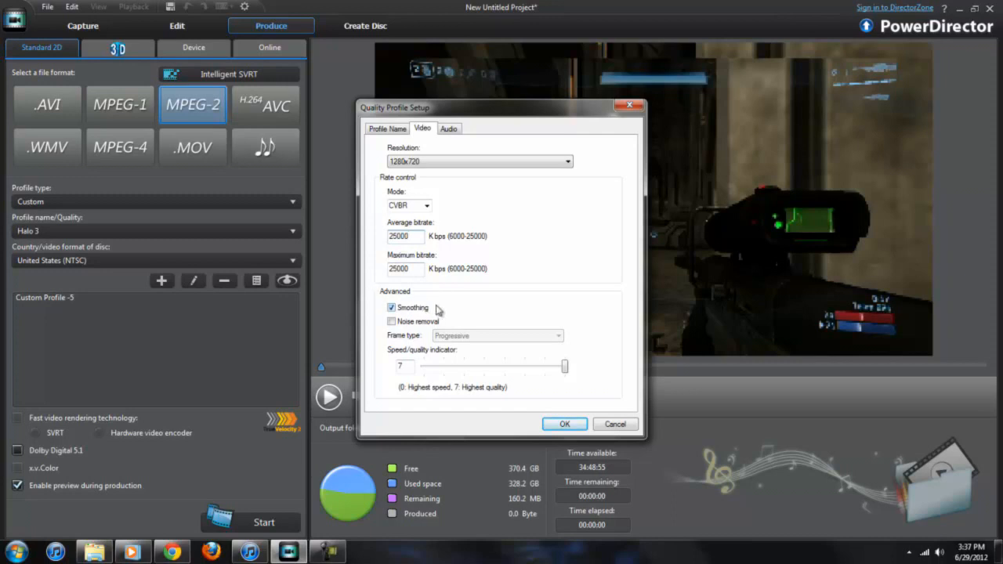
mouse_move(429, 322)
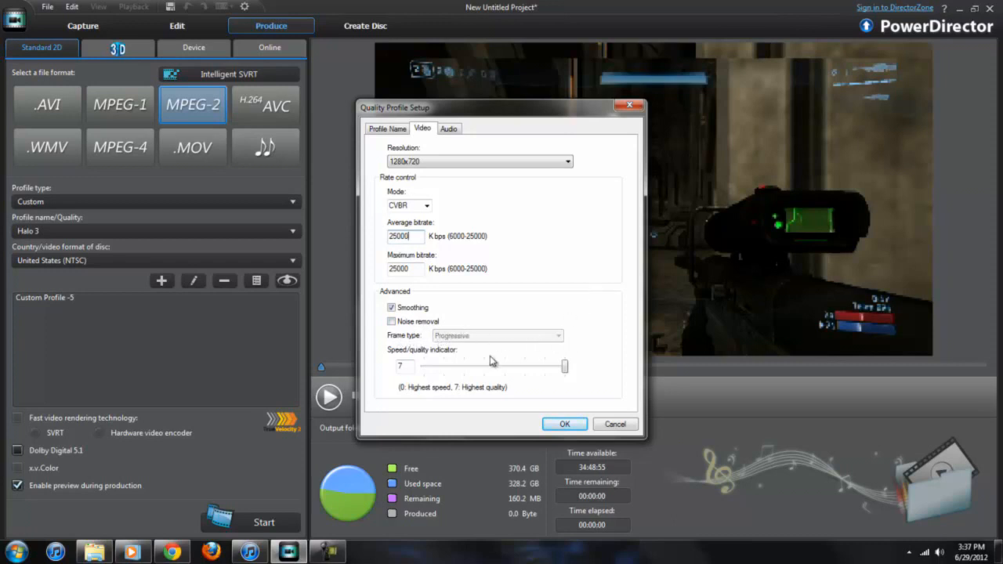
mouse_move(568, 333)
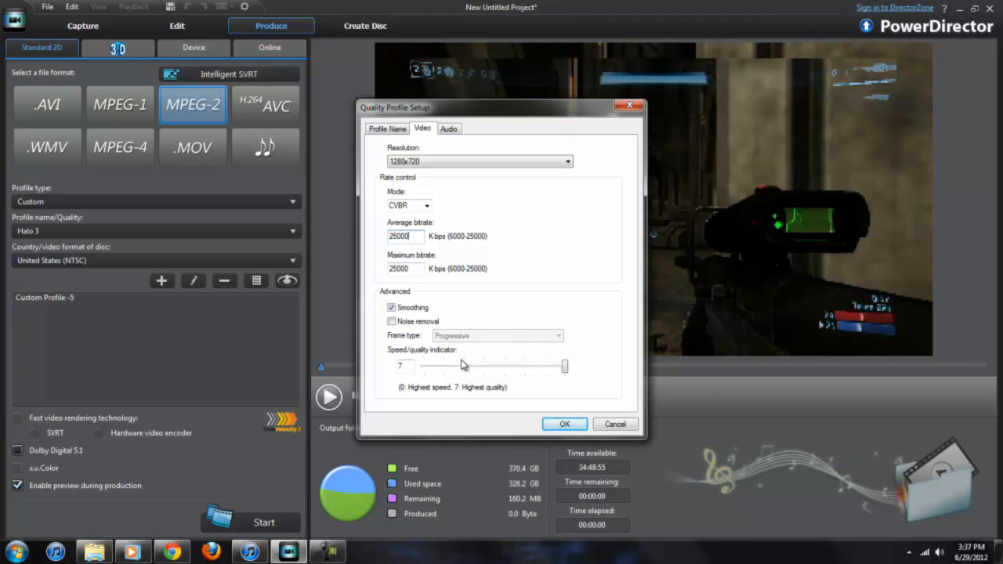
mouse_move(502, 357)
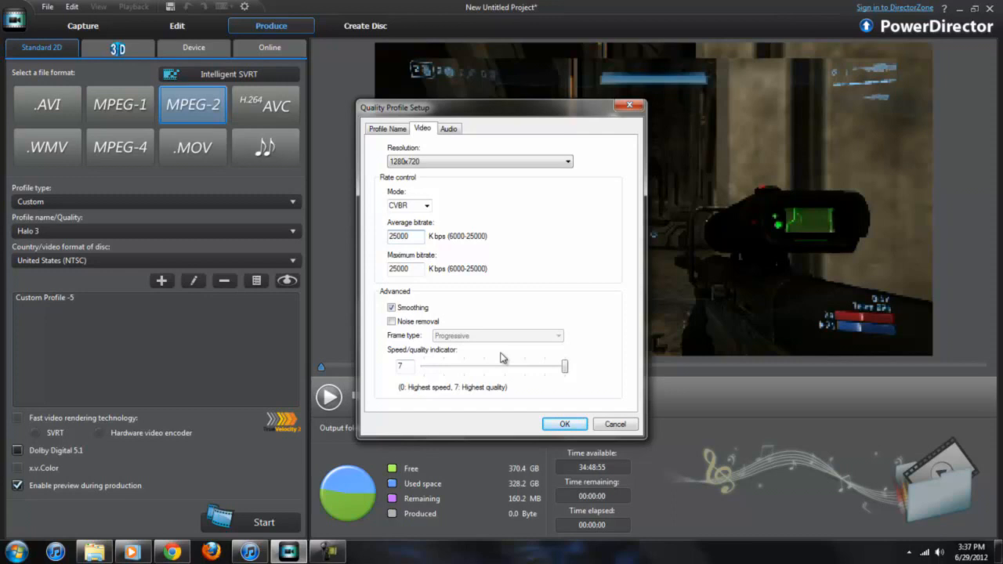
mouse_move(417, 365)
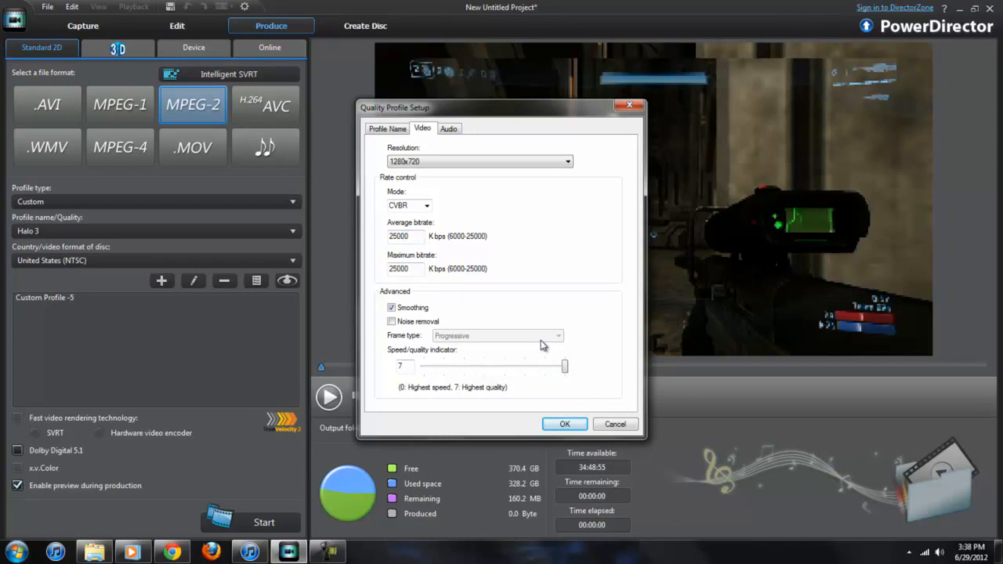
mouse_move(533, 363)
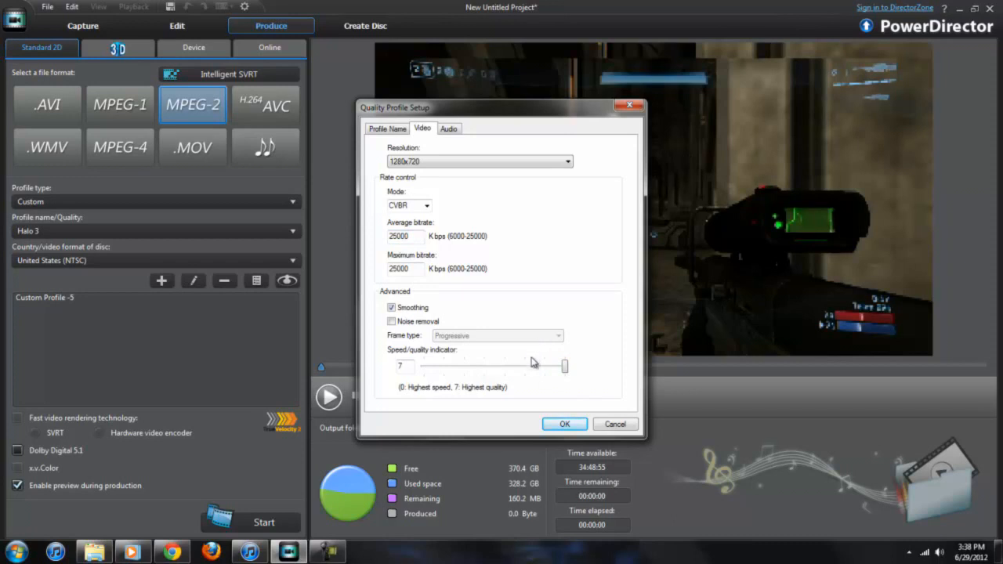
mouse_move(550, 380)
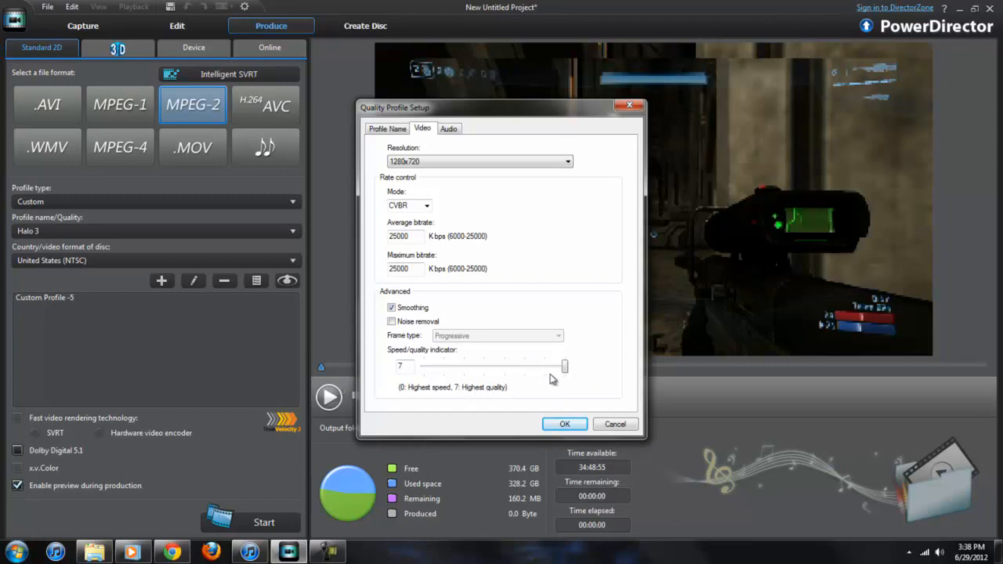
mouse_move(607, 499)
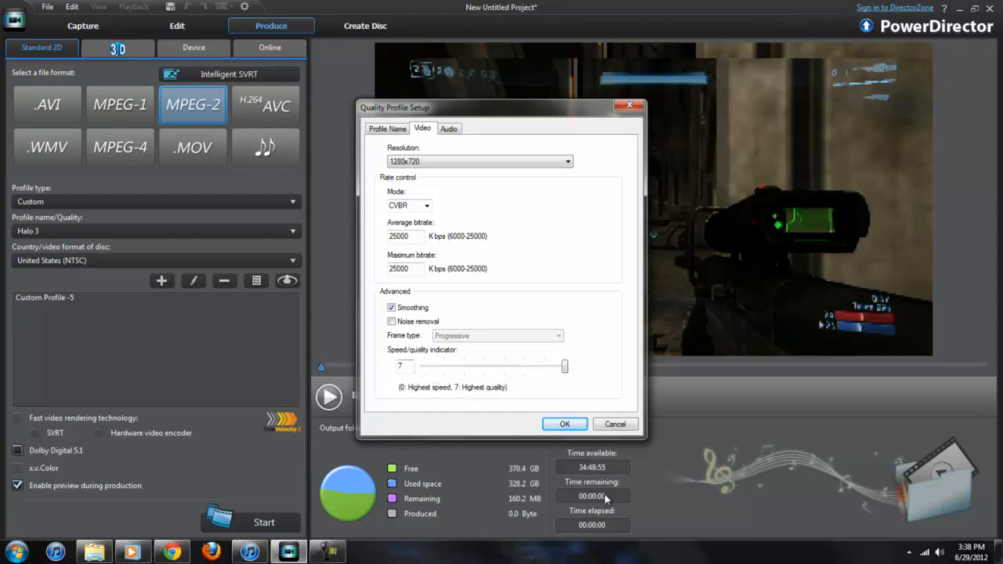
Step: Set the profile audio to MPEG Audio, Stereo, 384 Kbps and review the summary
left_click(448, 128)
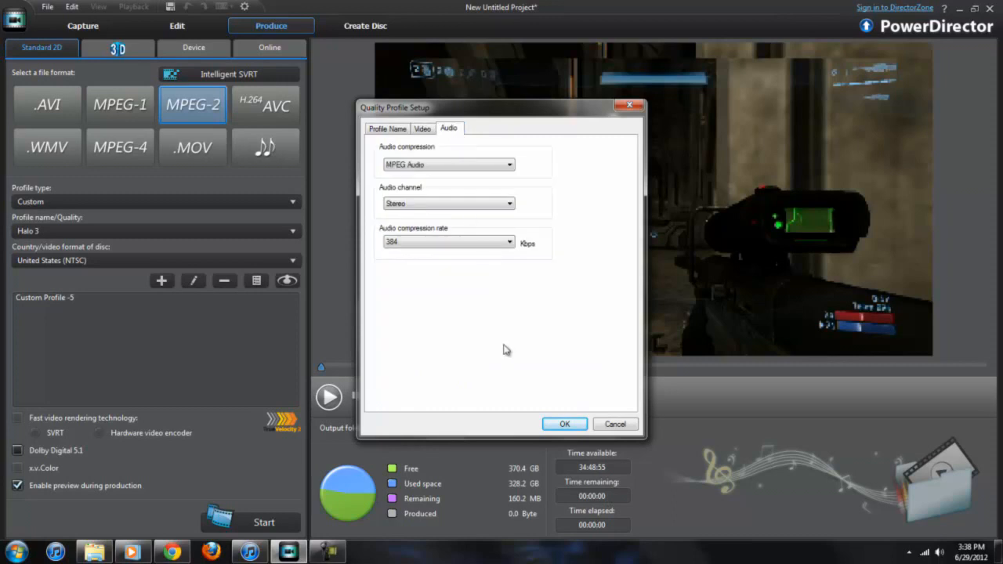
mouse_move(491, 159)
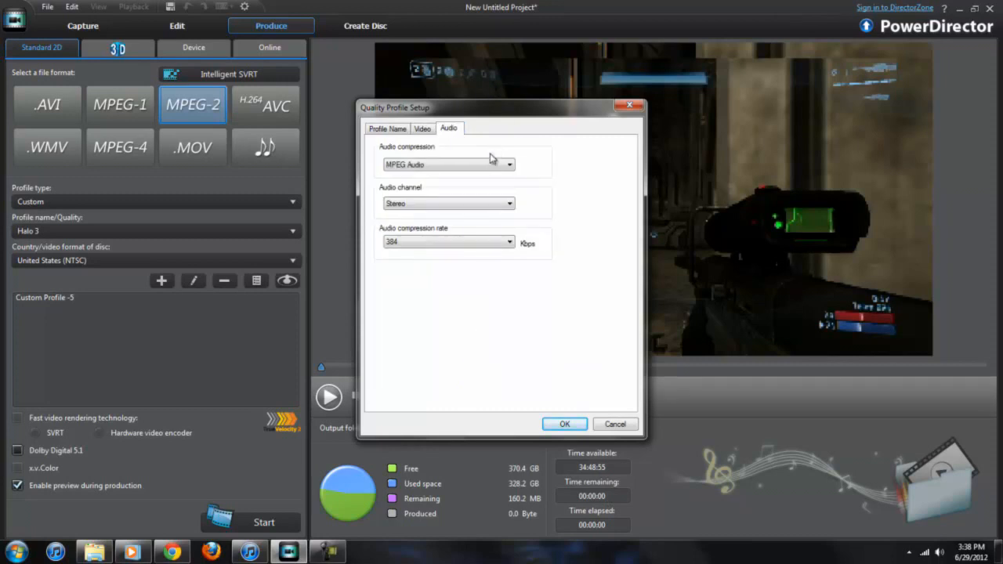
left_click(509, 164)
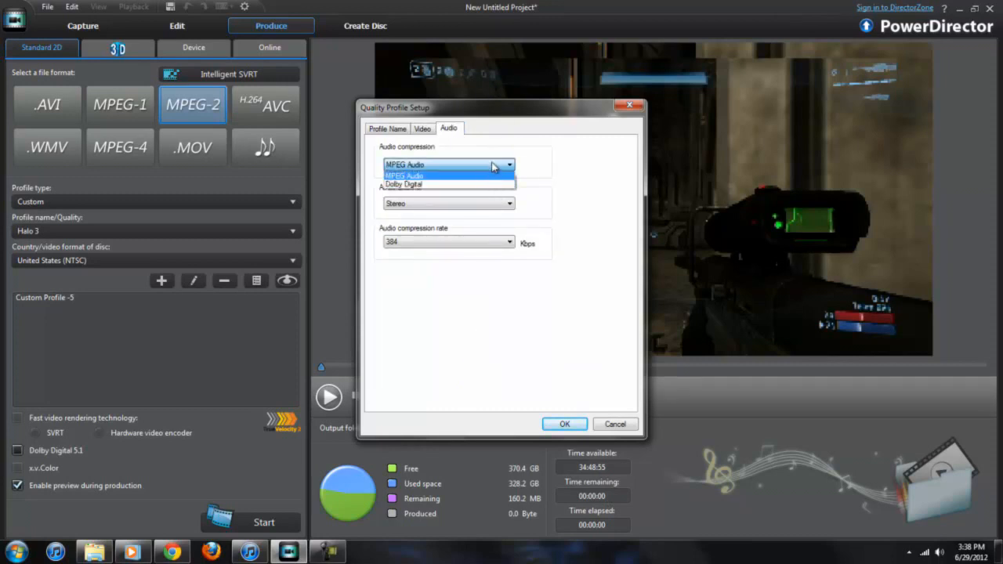
left_click(404, 175)
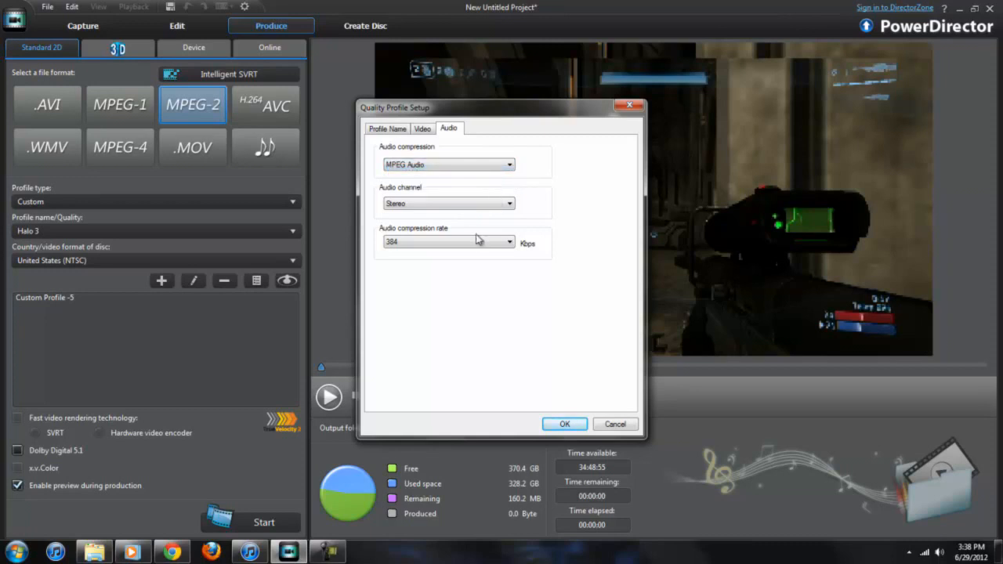
left_click(508, 203)
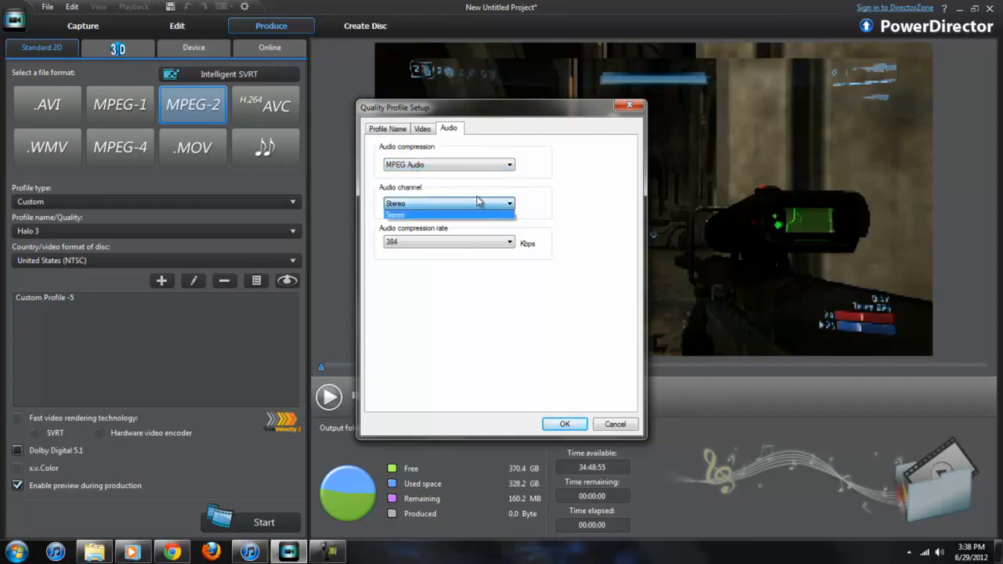
mouse_move(453, 220)
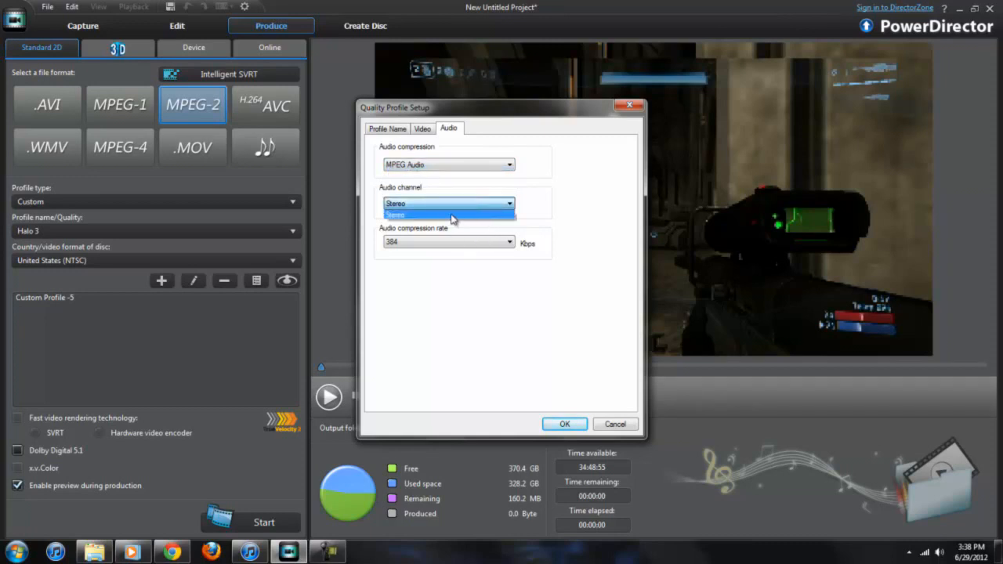
left_click(448, 214)
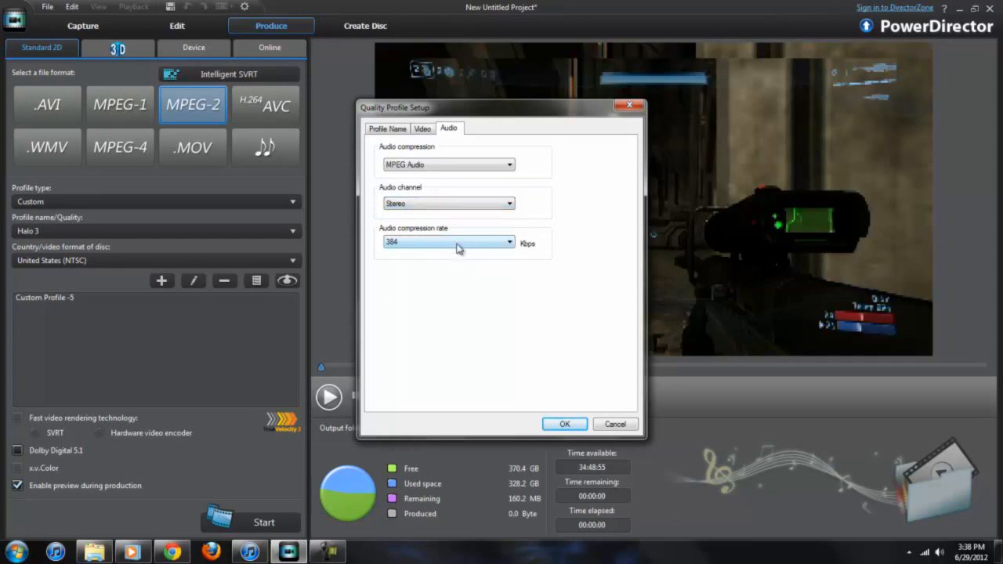
left_click(508, 241)
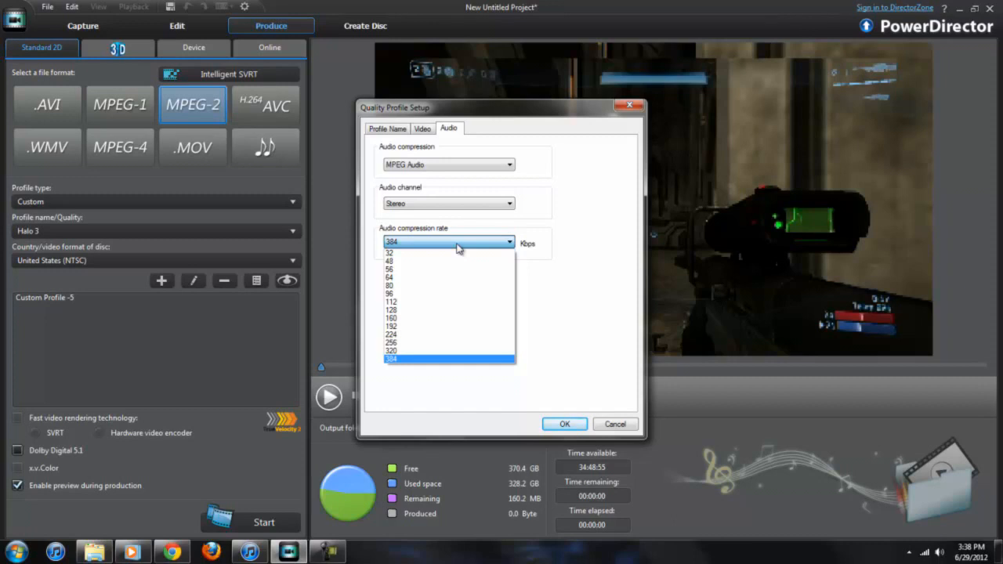
mouse_move(416, 325)
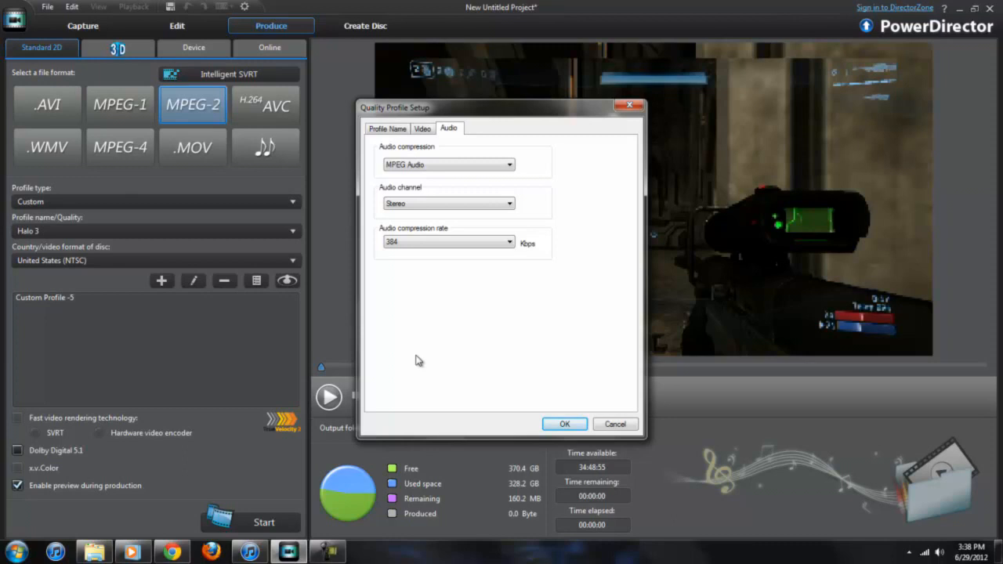
mouse_move(460, 252)
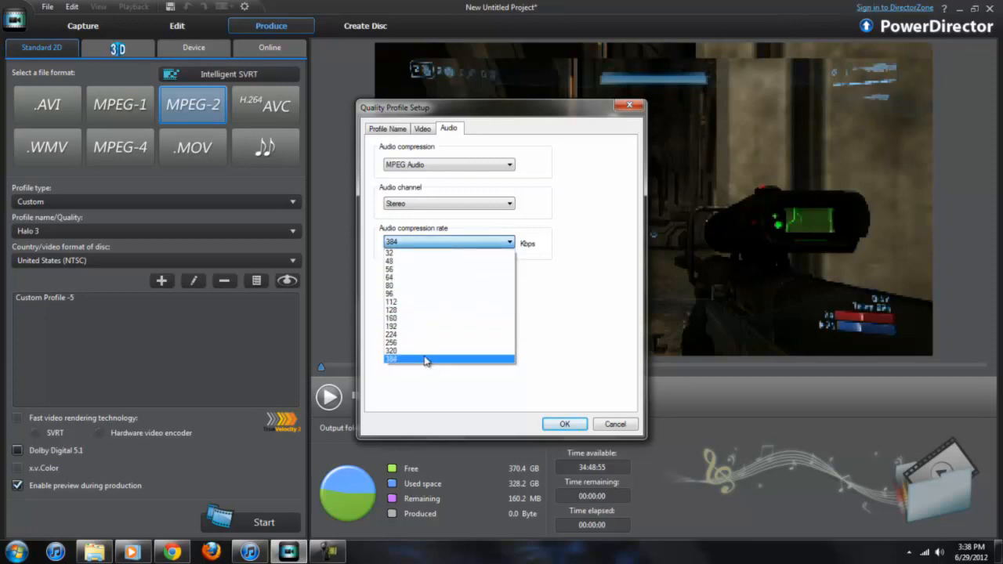
left_click(387, 128)
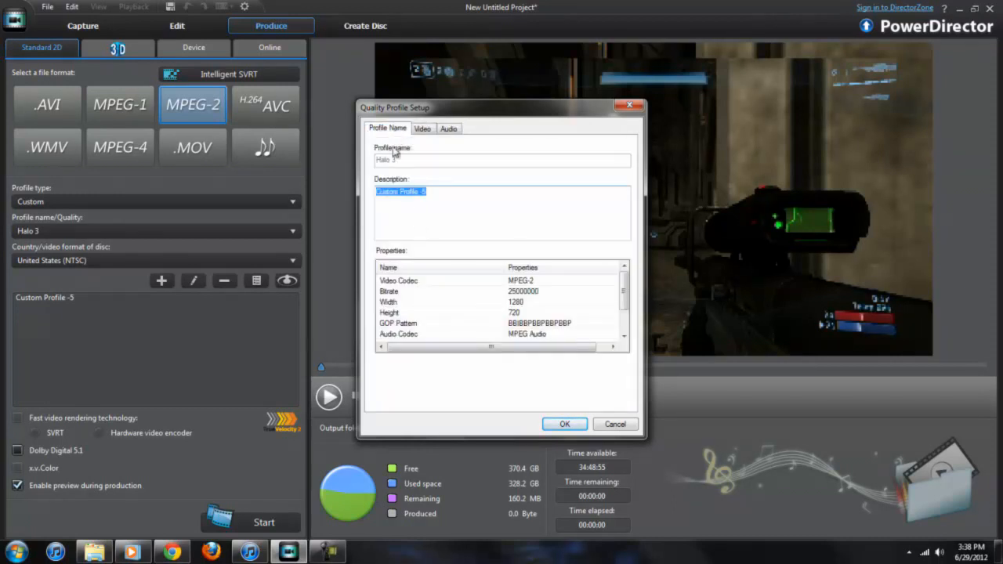
Step: Save the custom profile and open the output-folder Save As window in Movies
left_click(564, 424)
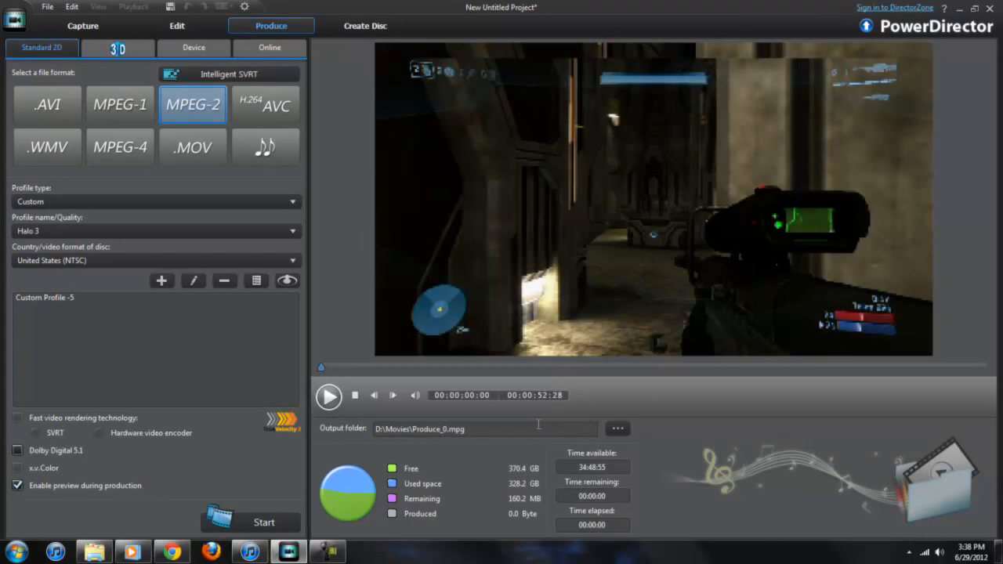
left_click(617, 429)
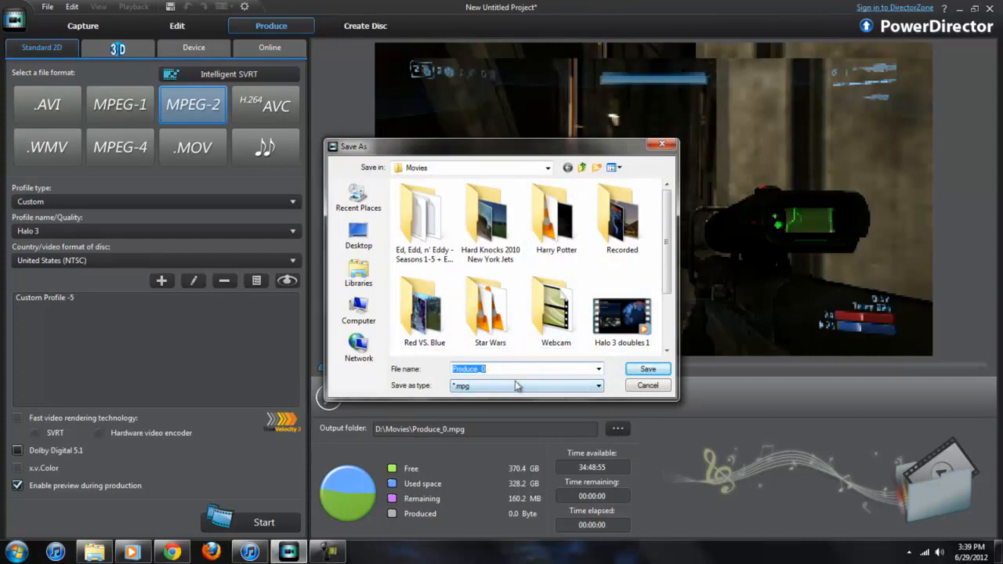
Step: Browse to Computer, then cancel, keeping the output as D:\Movies\Produce_0.mpg
left_click(358, 310)
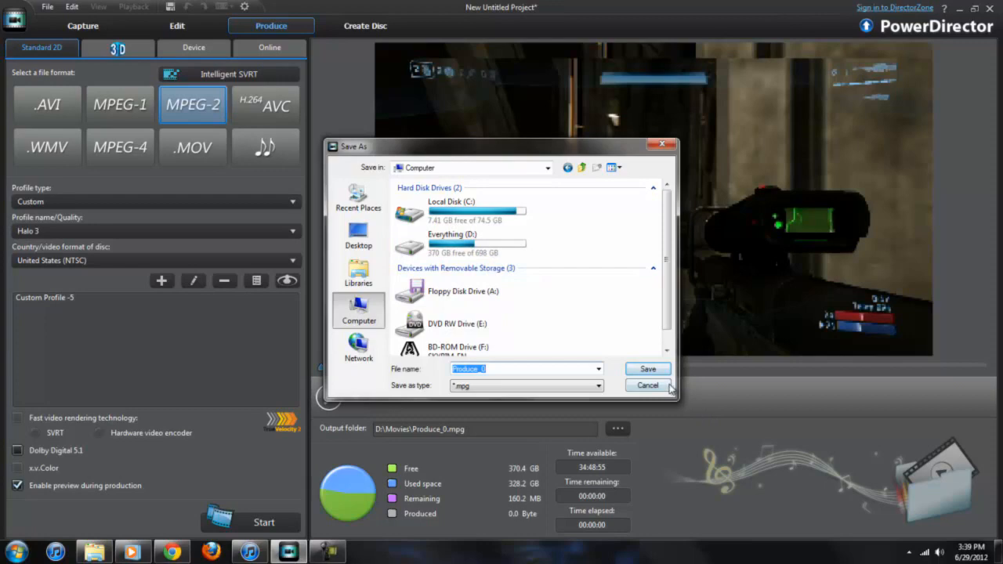
left_click(648, 385)
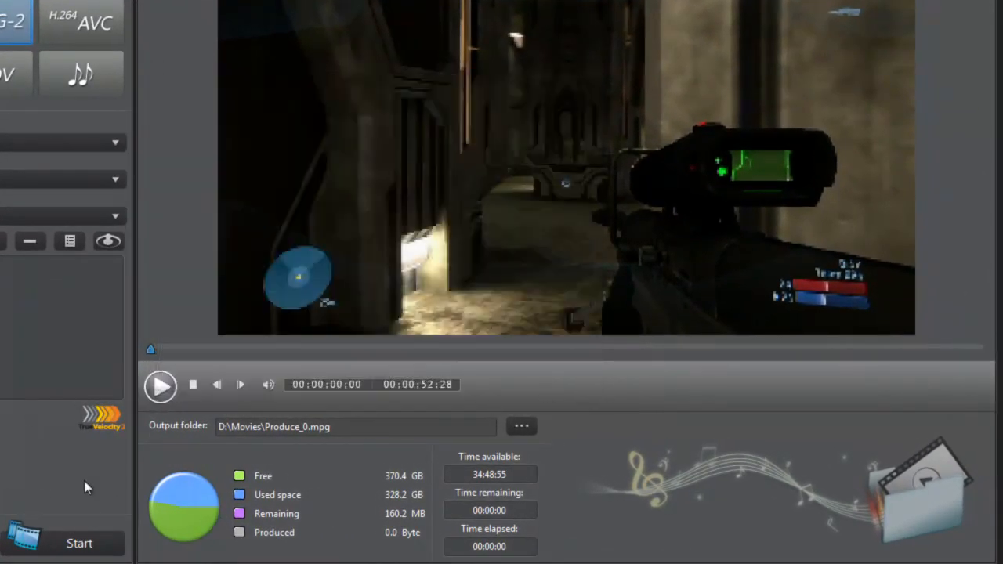
mouse_move(70, 533)
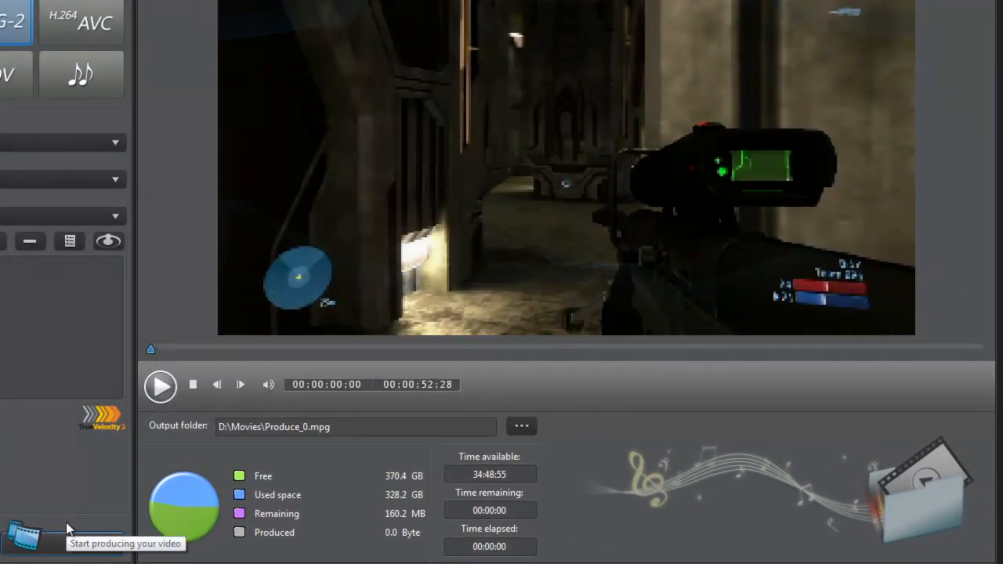